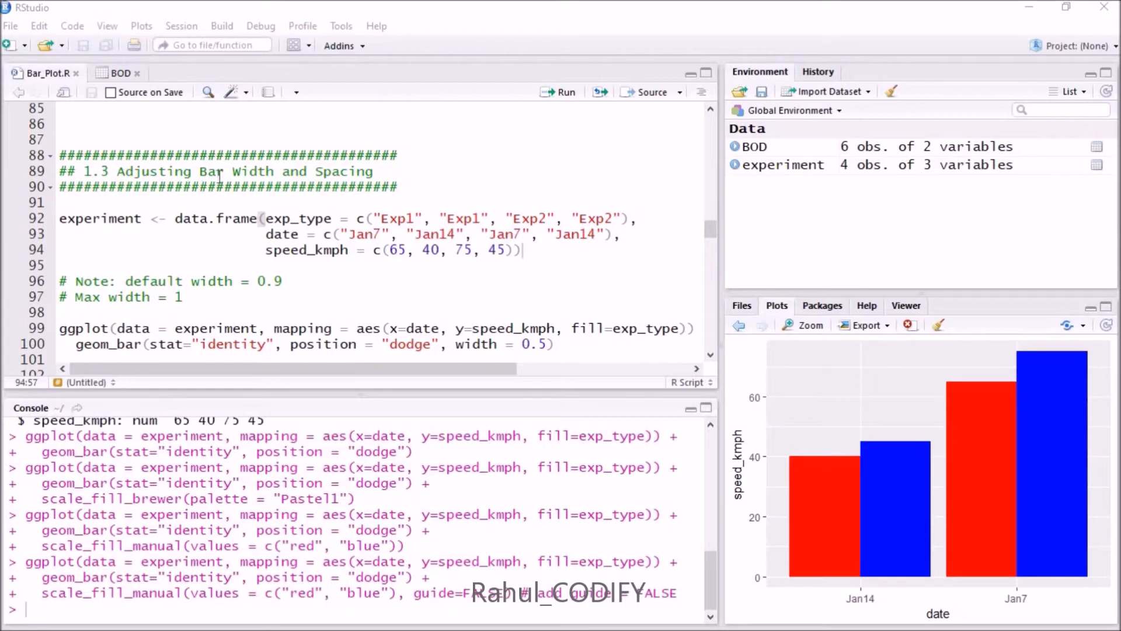
mouse_move(886, 581)
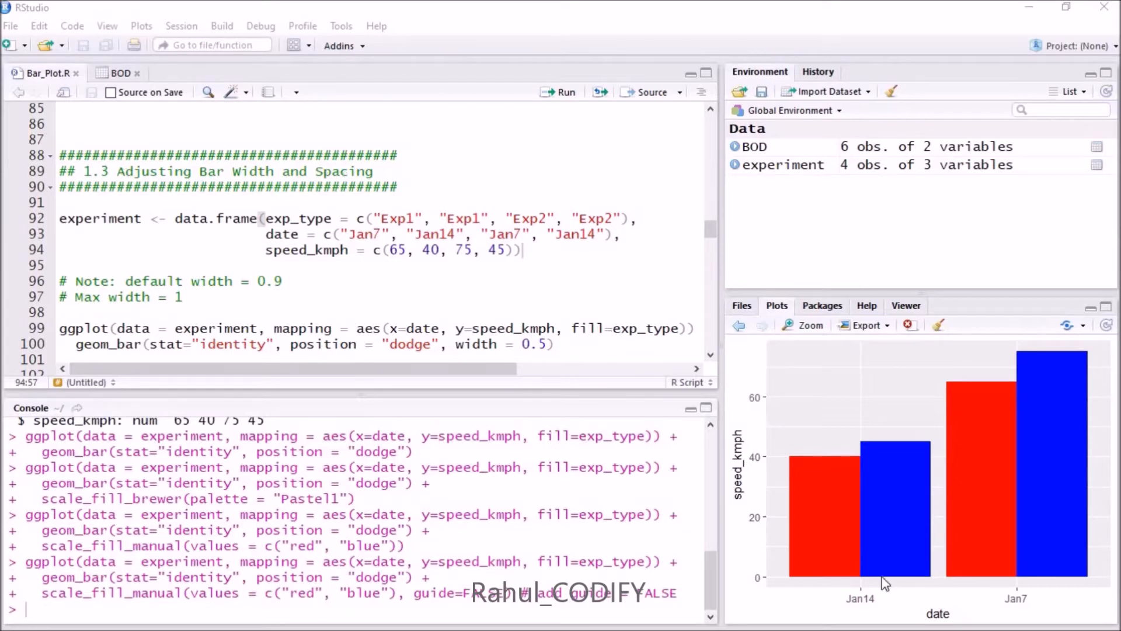
mouse_move(186, 188)
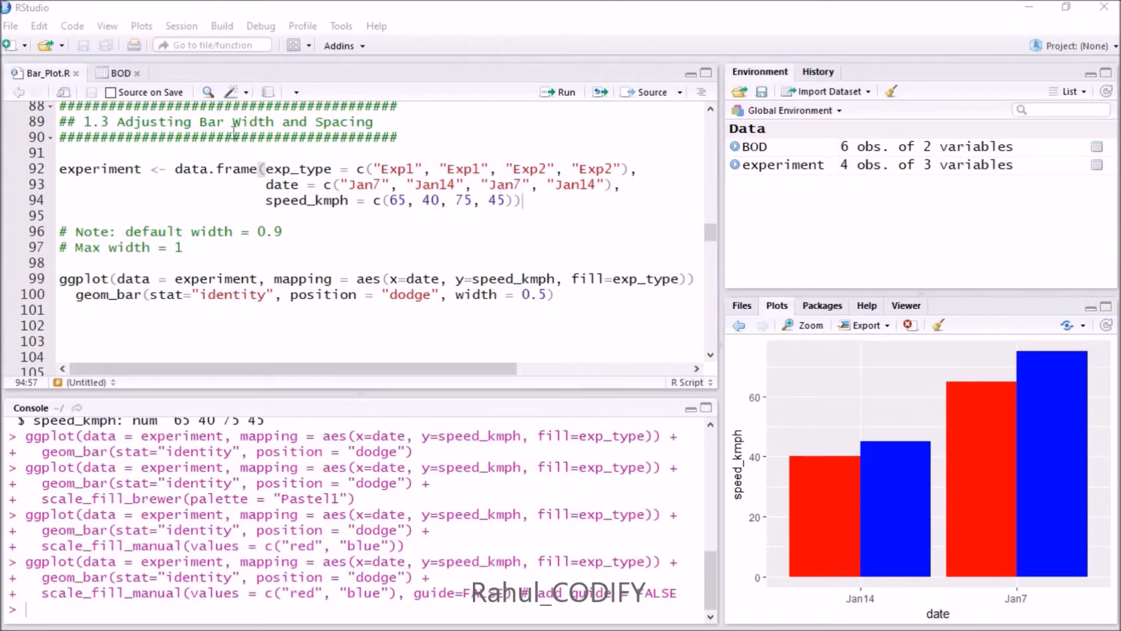
mouse_move(829, 539)
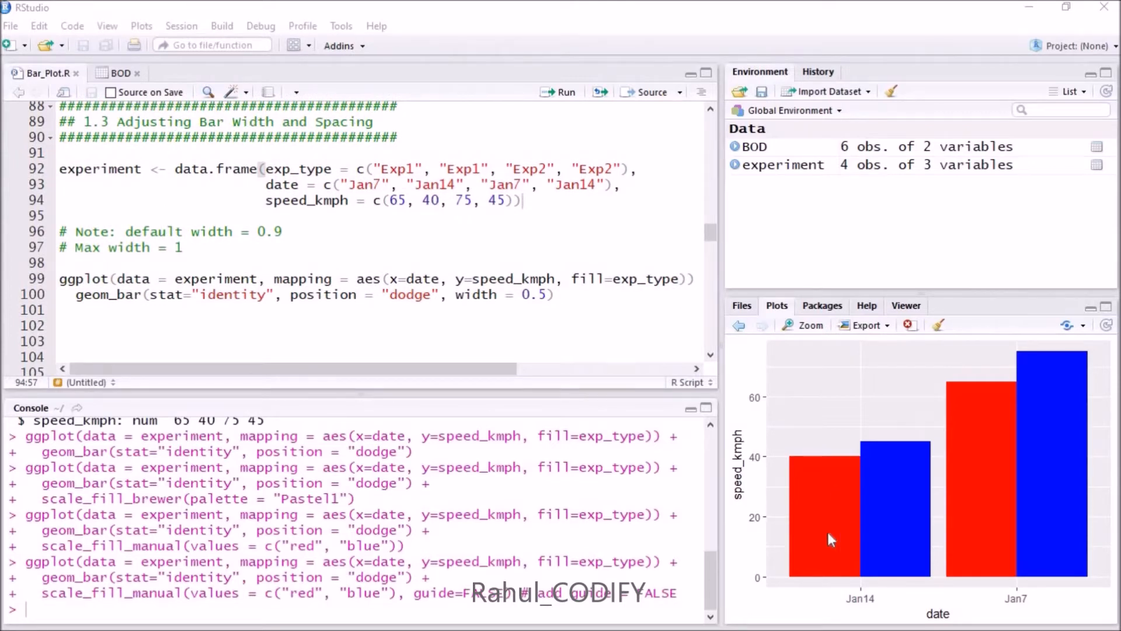
mouse_move(825, 546)
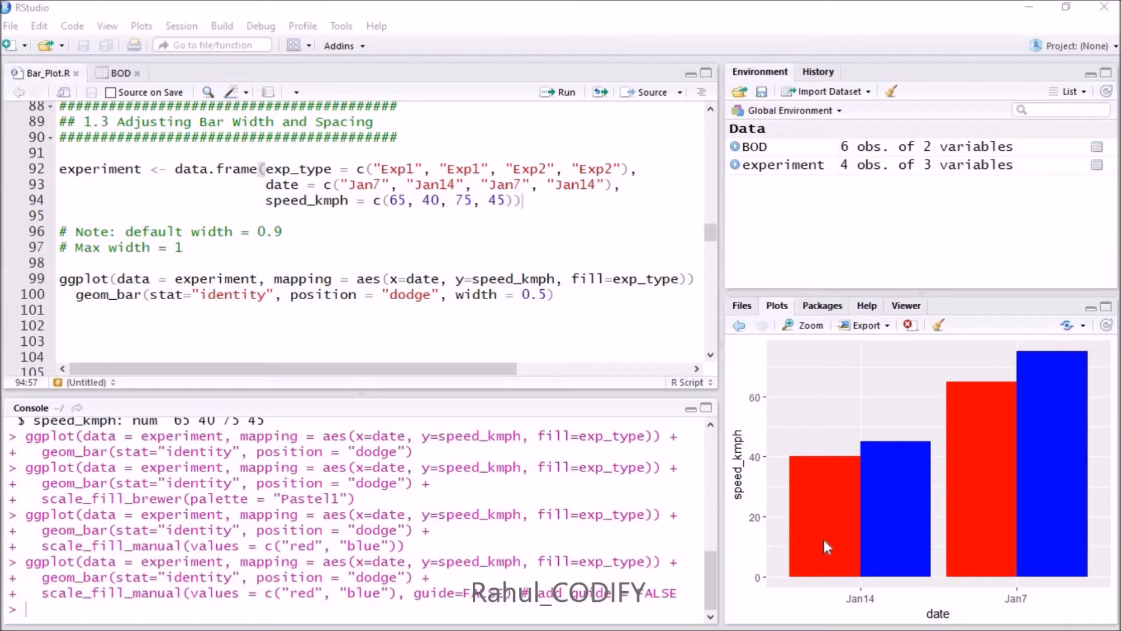
mouse_move(843, 547)
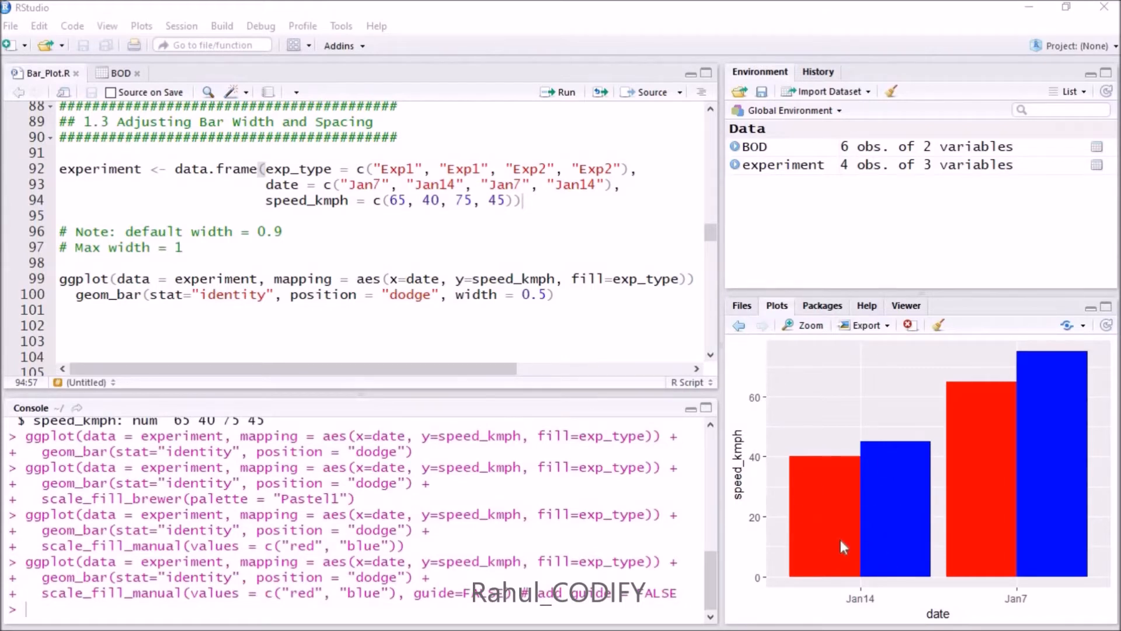
mouse_move(788, 577)
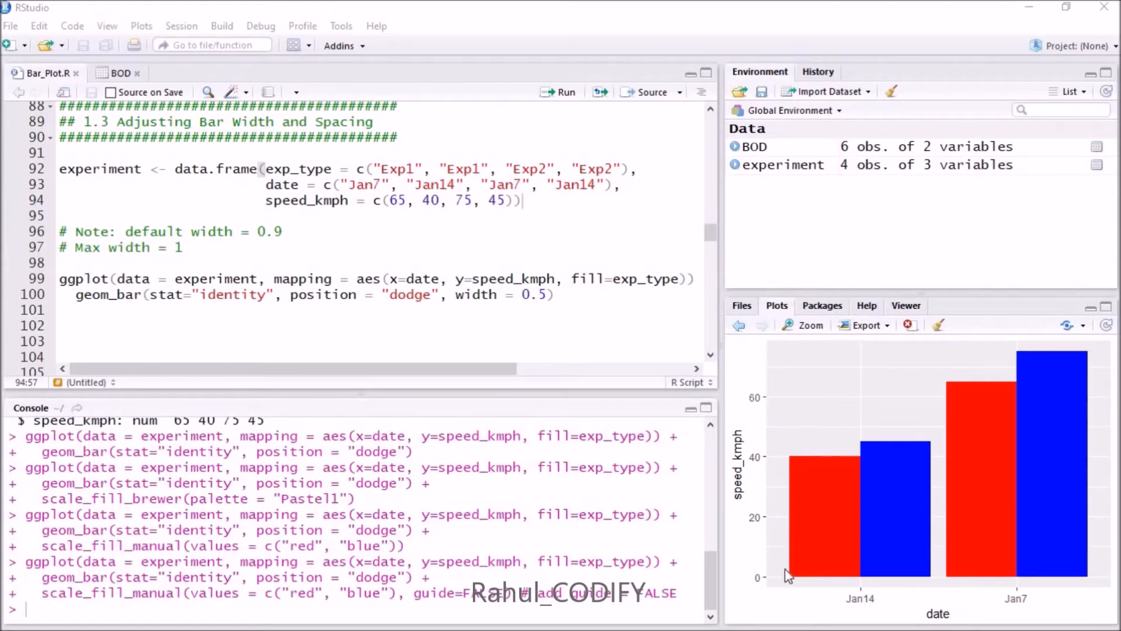
mouse_move(855, 530)
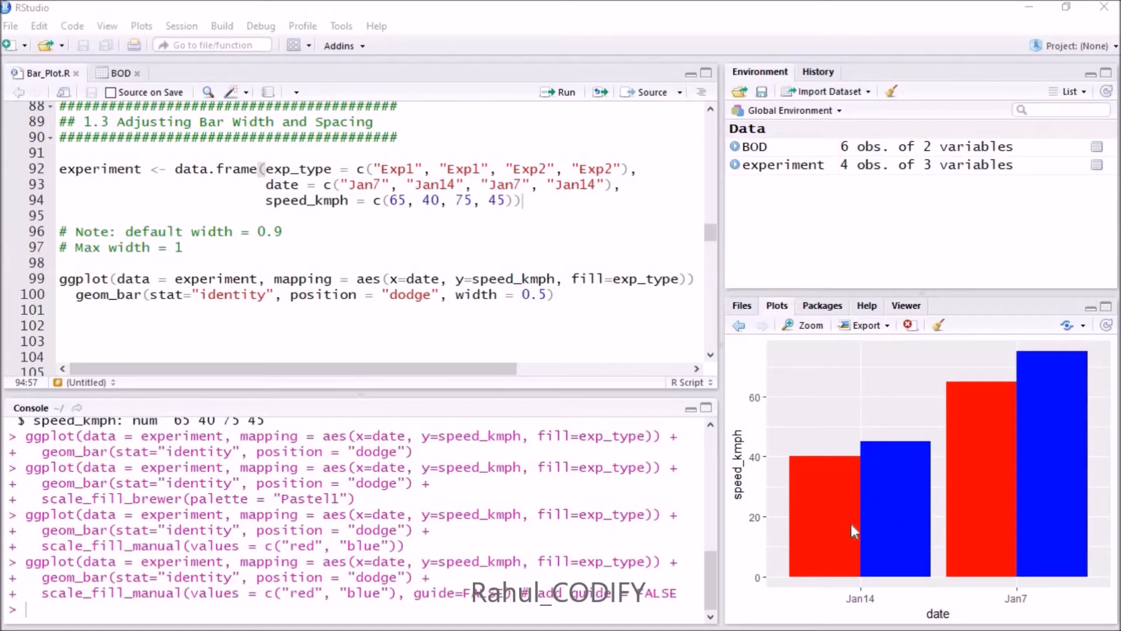
mouse_move(825, 522)
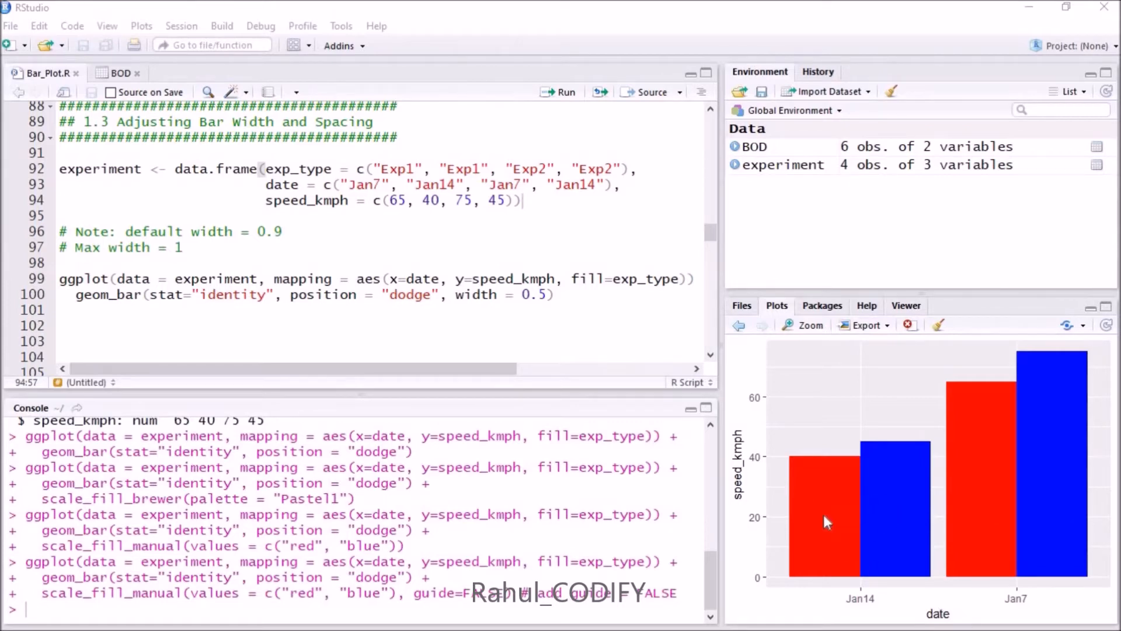
mouse_move(314, 264)
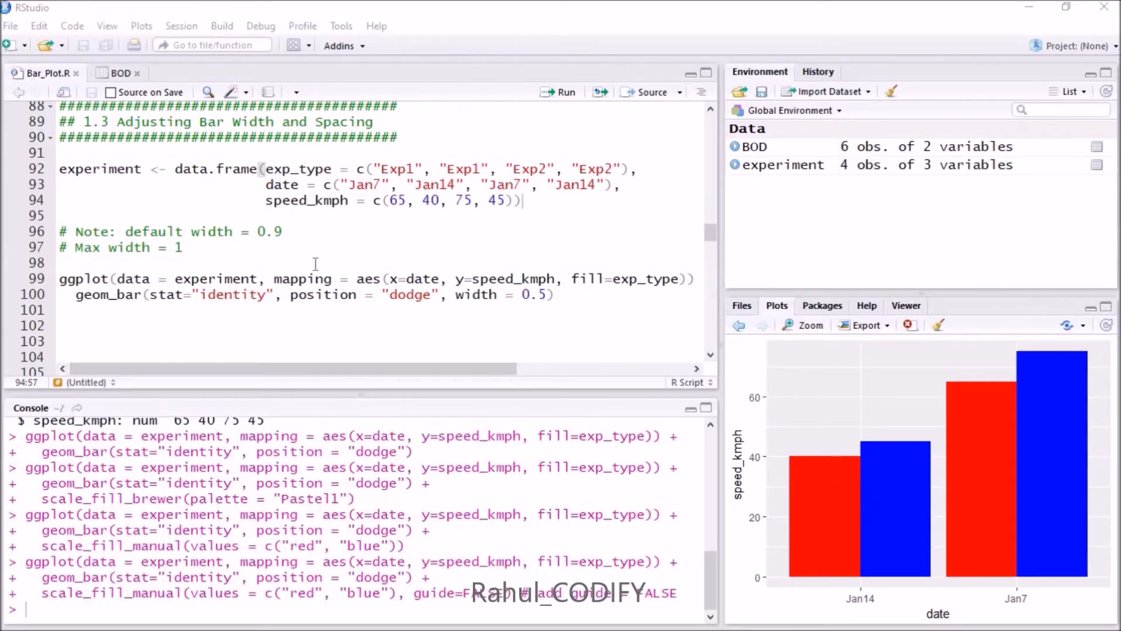
mouse_move(786, 441)
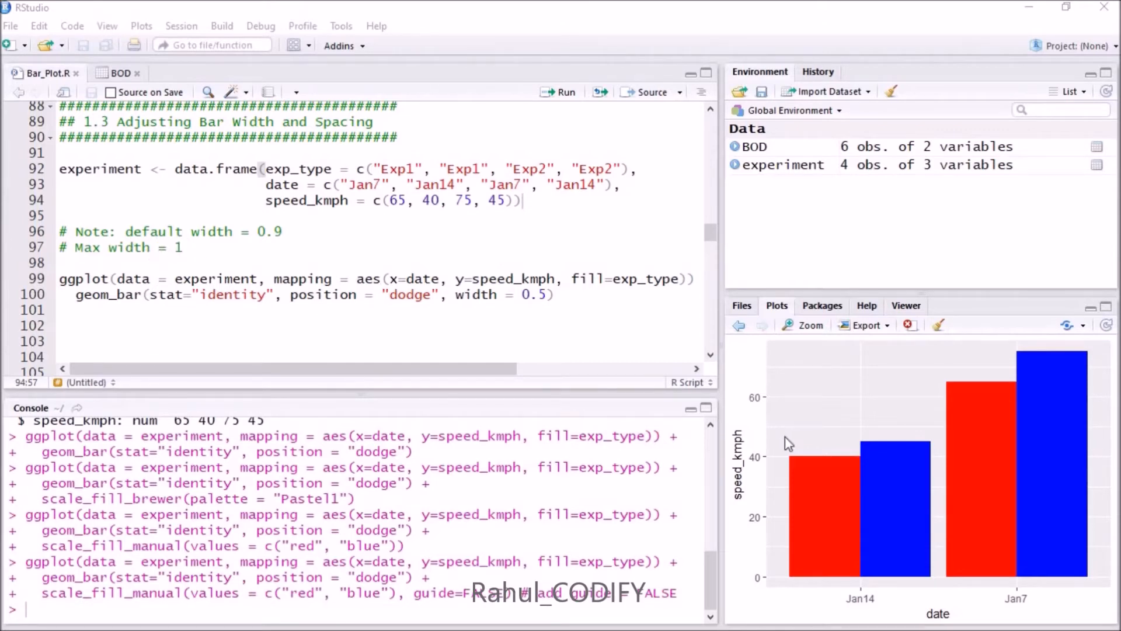
mouse_move(877, 524)
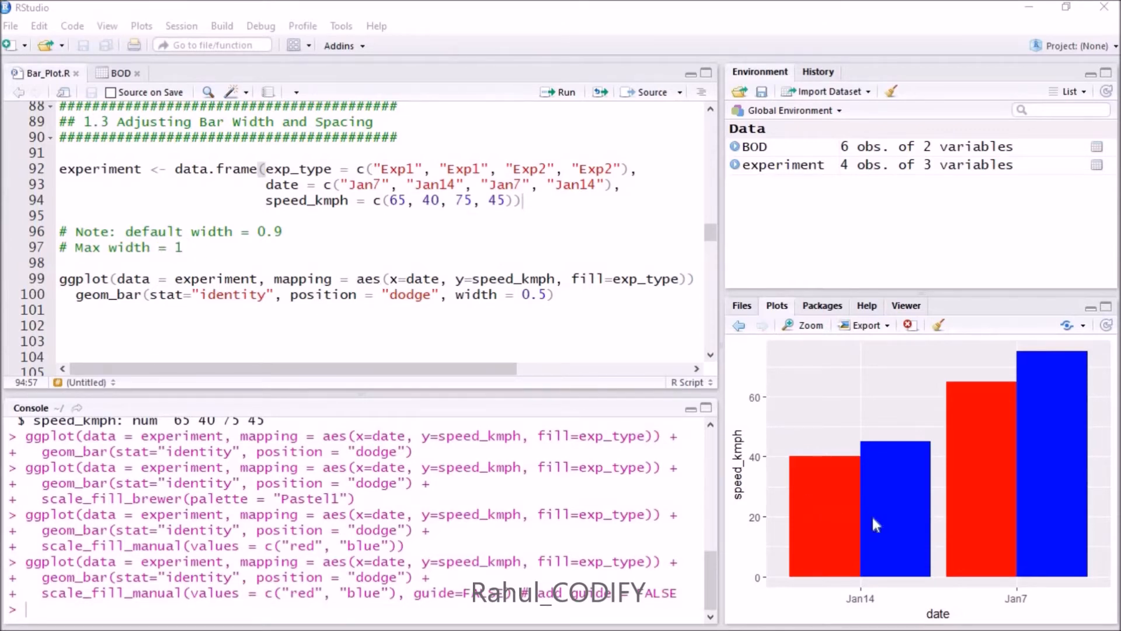
mouse_move(829, 498)
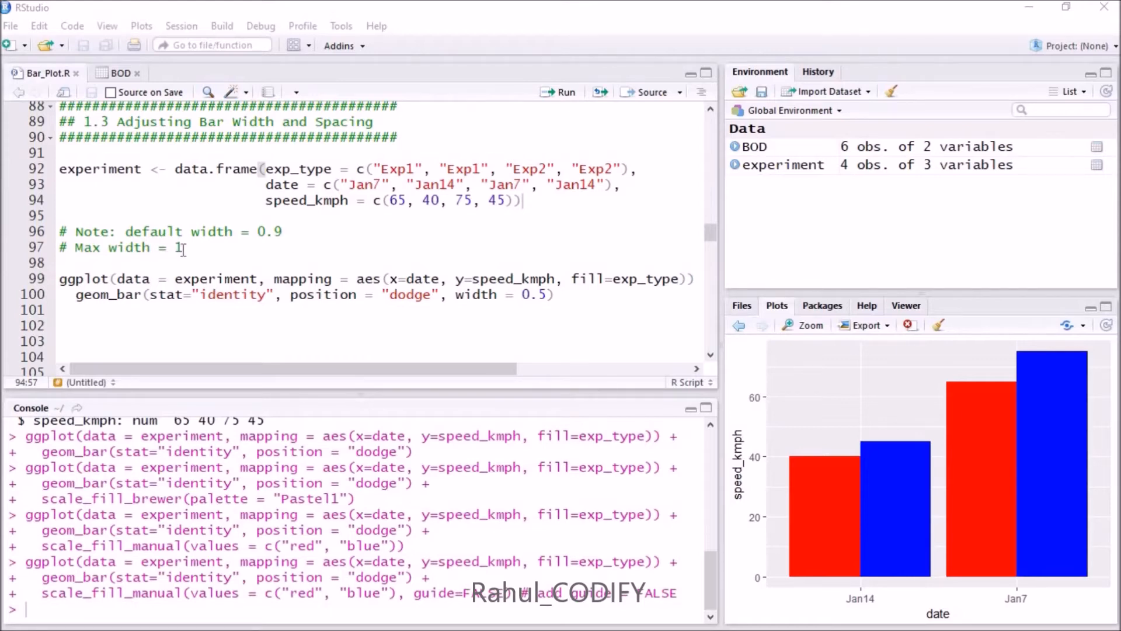
mouse_move(212, 254)
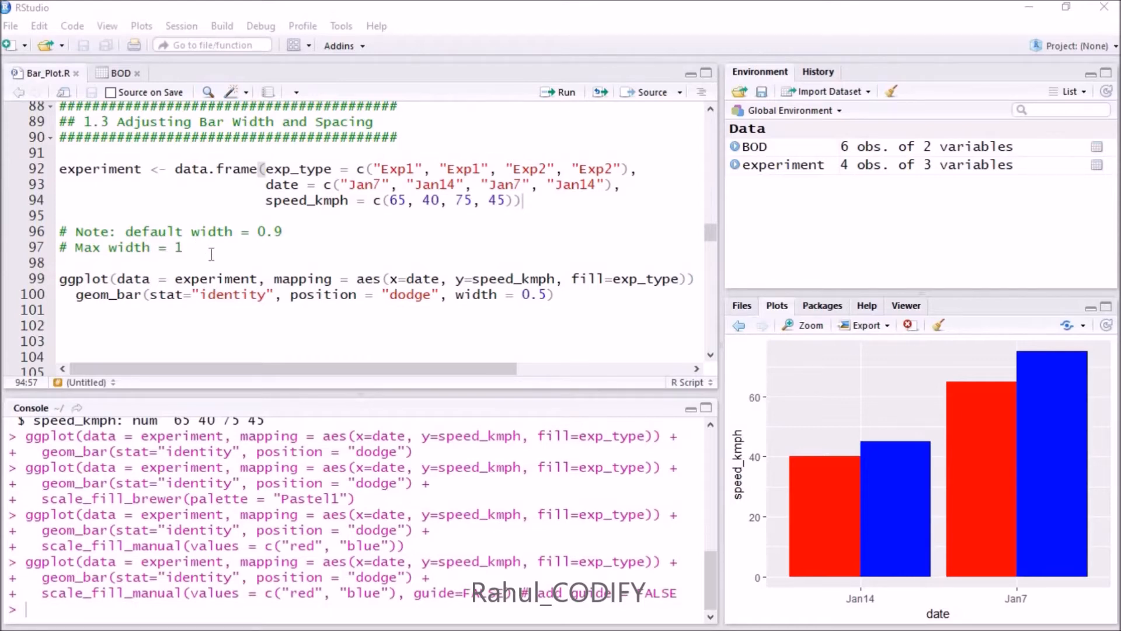
mouse_move(1006, 540)
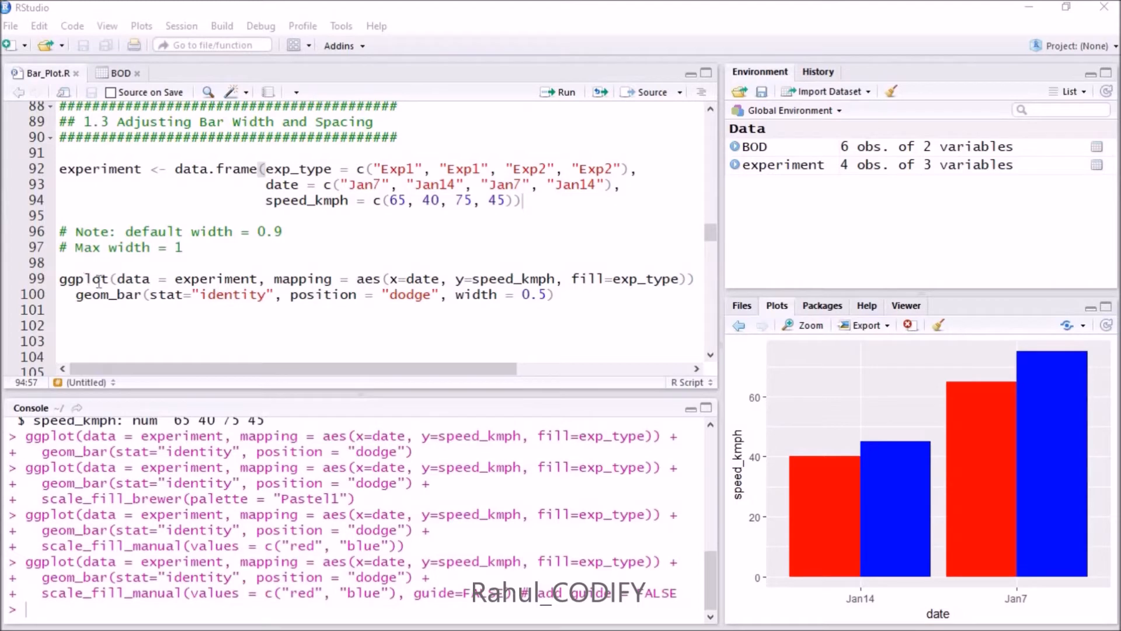
mouse_move(145, 179)
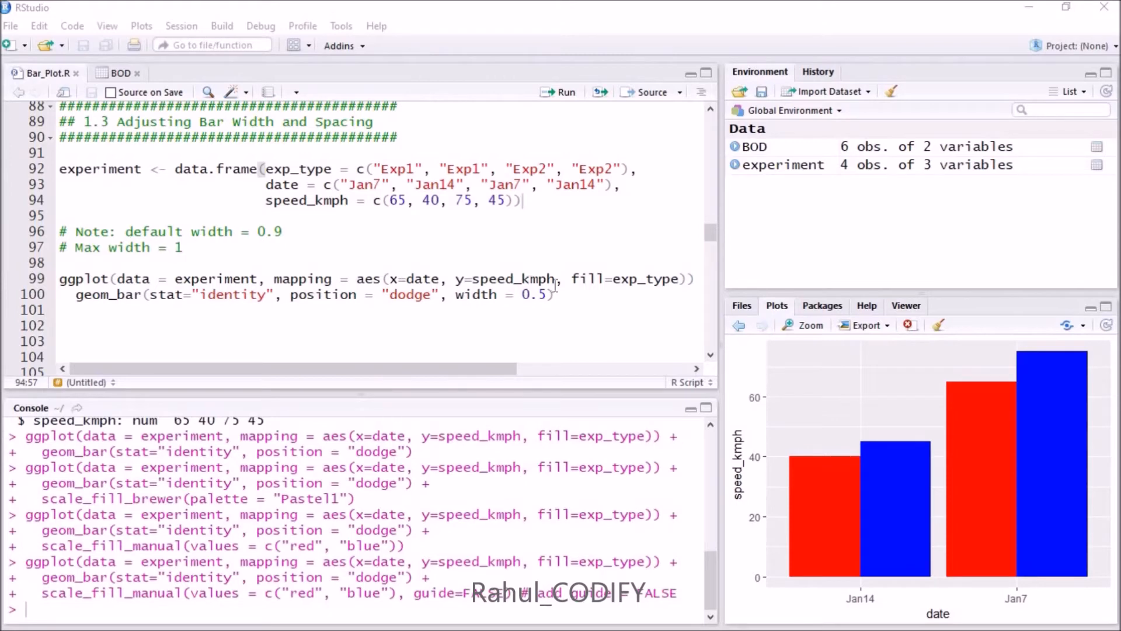
mouse_move(590, 279)
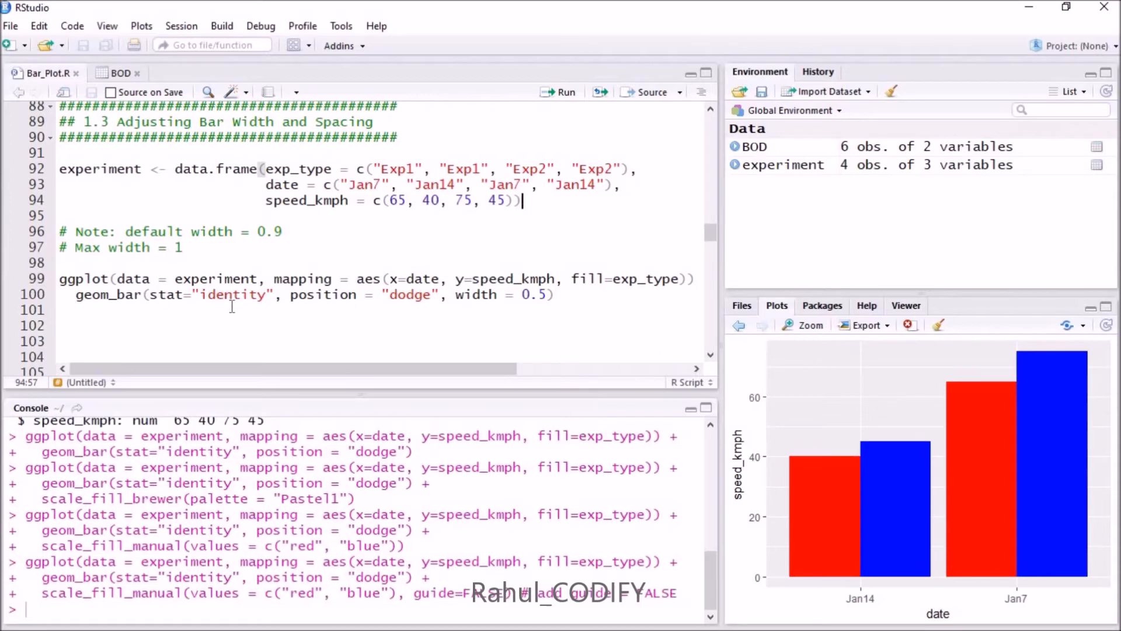
mouse_move(812, 465)
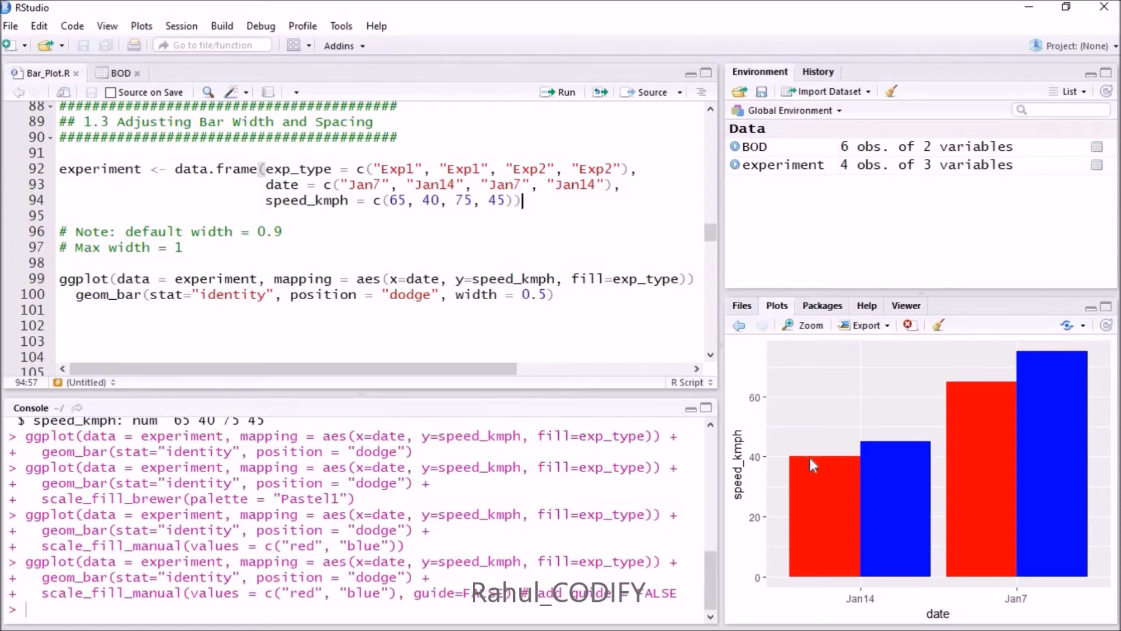
mouse_move(884, 508)
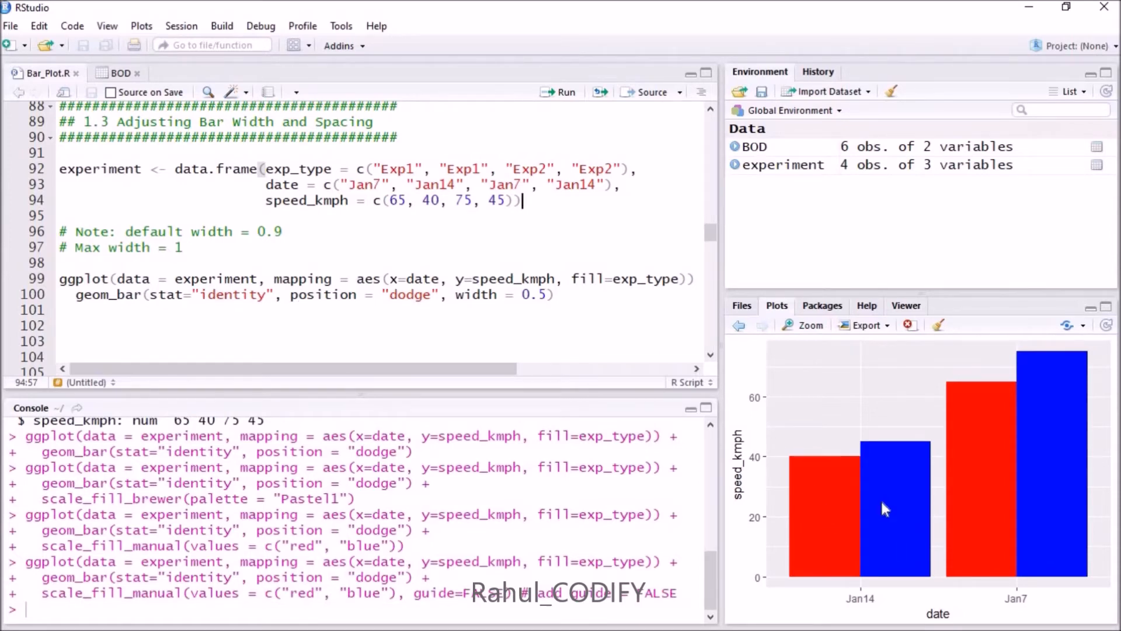
mouse_move(471, 353)
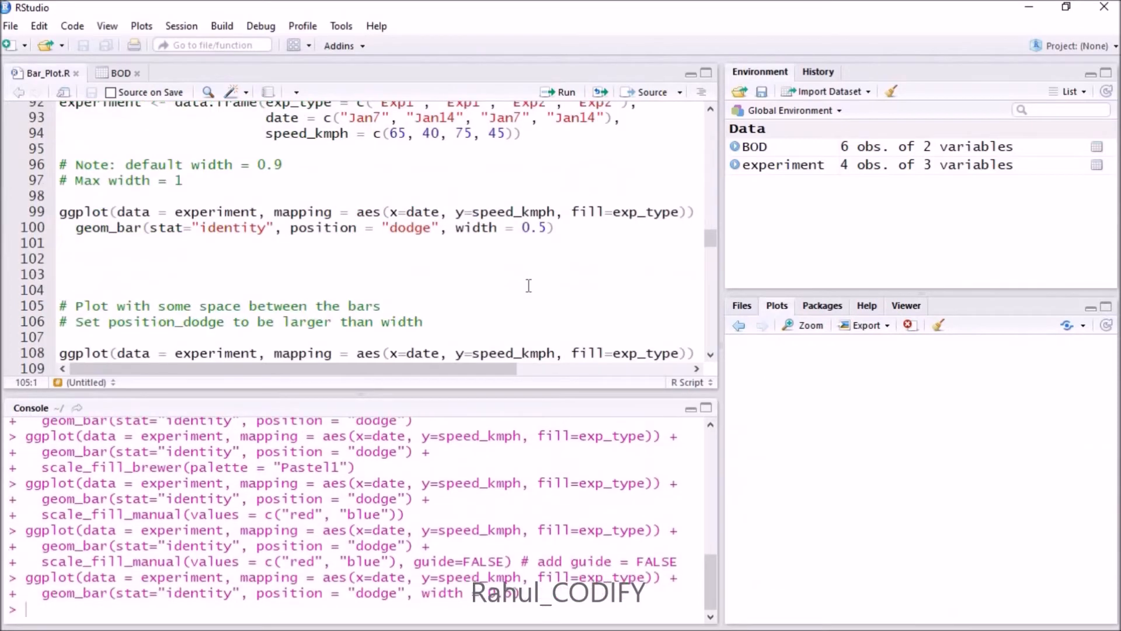
Run the width-0.5 ggplot code and move to the position_dodge(0.8) example
left_click(564, 91)
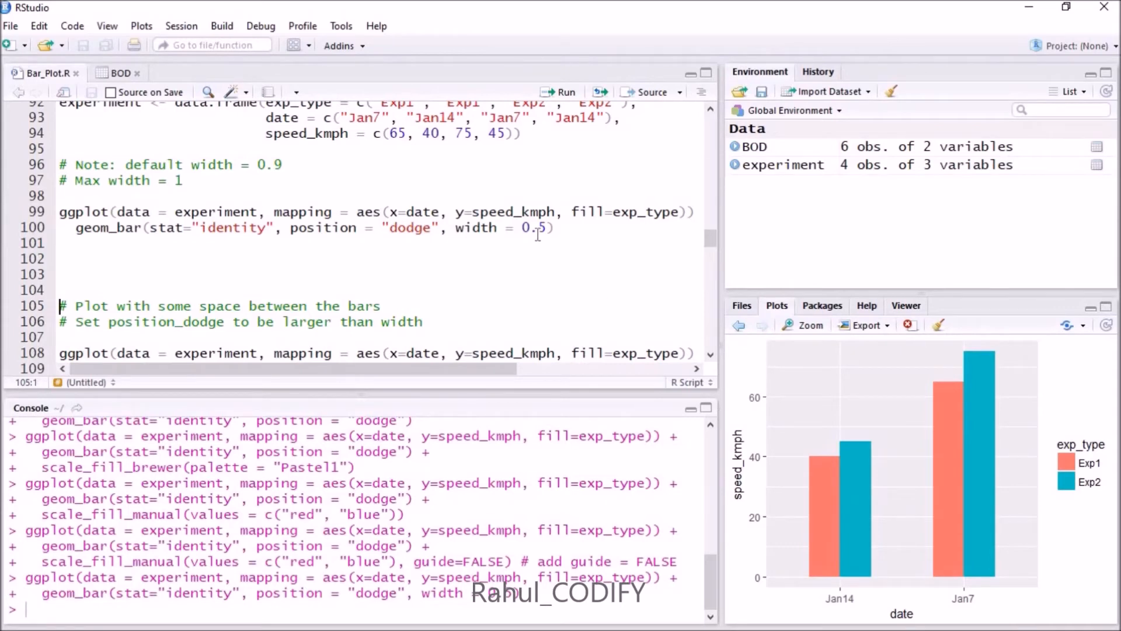
scroll("down", 3)
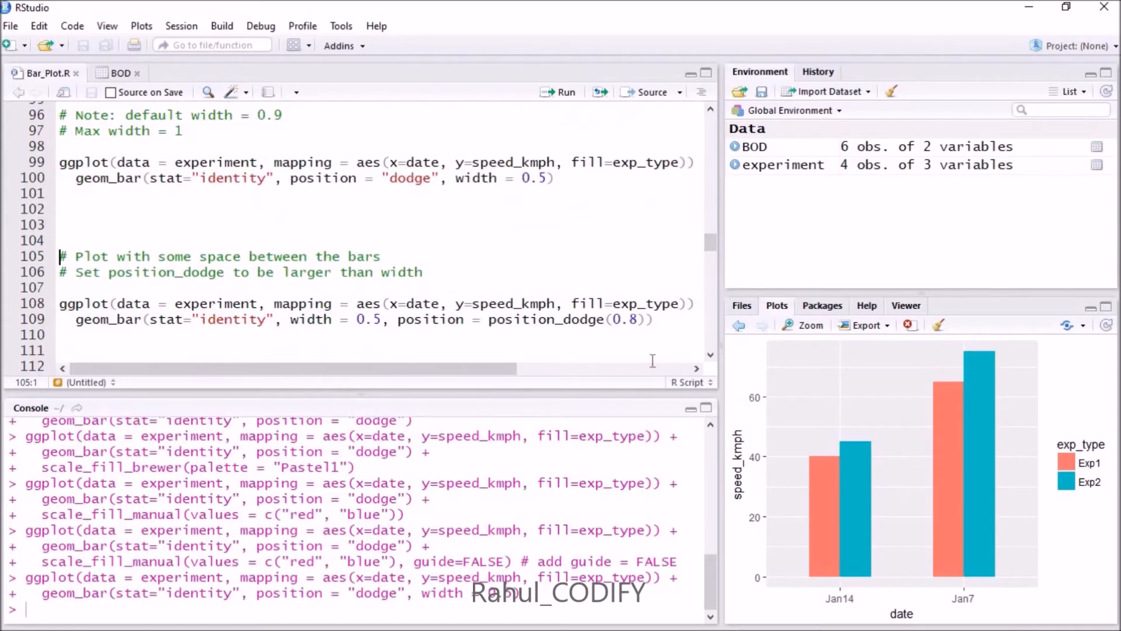
mouse_move(842, 548)
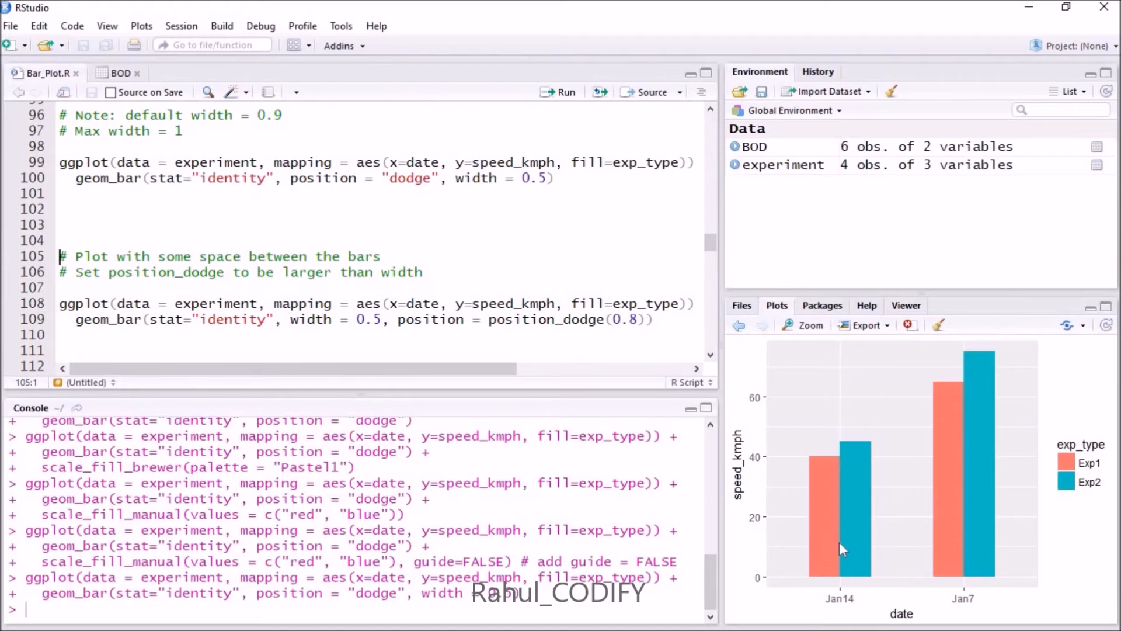
mouse_move(853, 546)
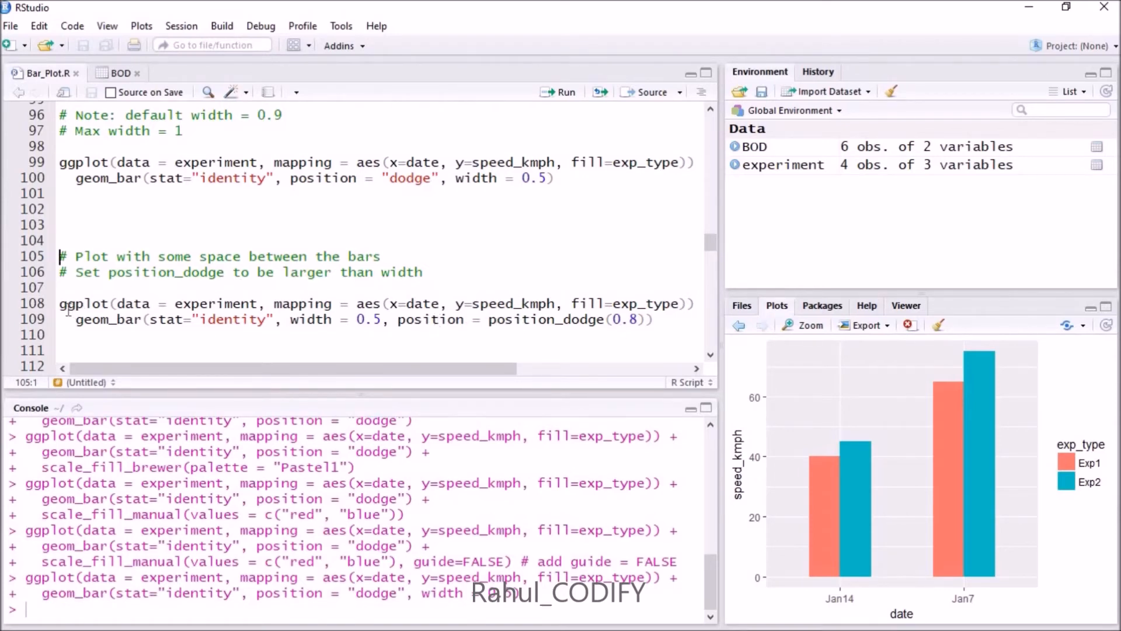
mouse_move(610, 323)
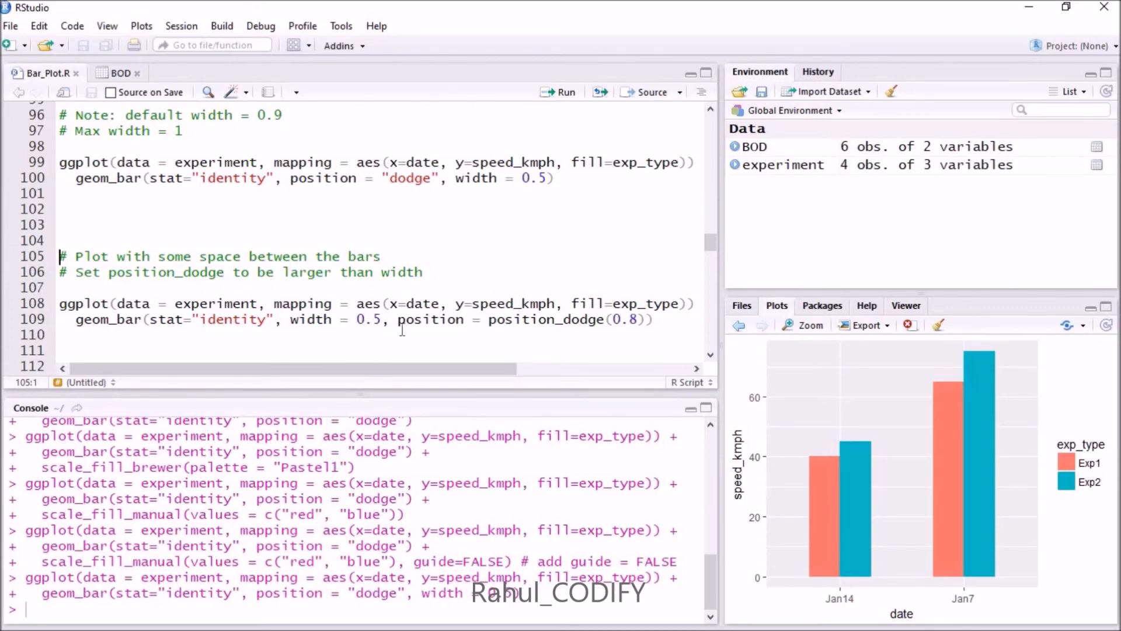
mouse_move(302, 187)
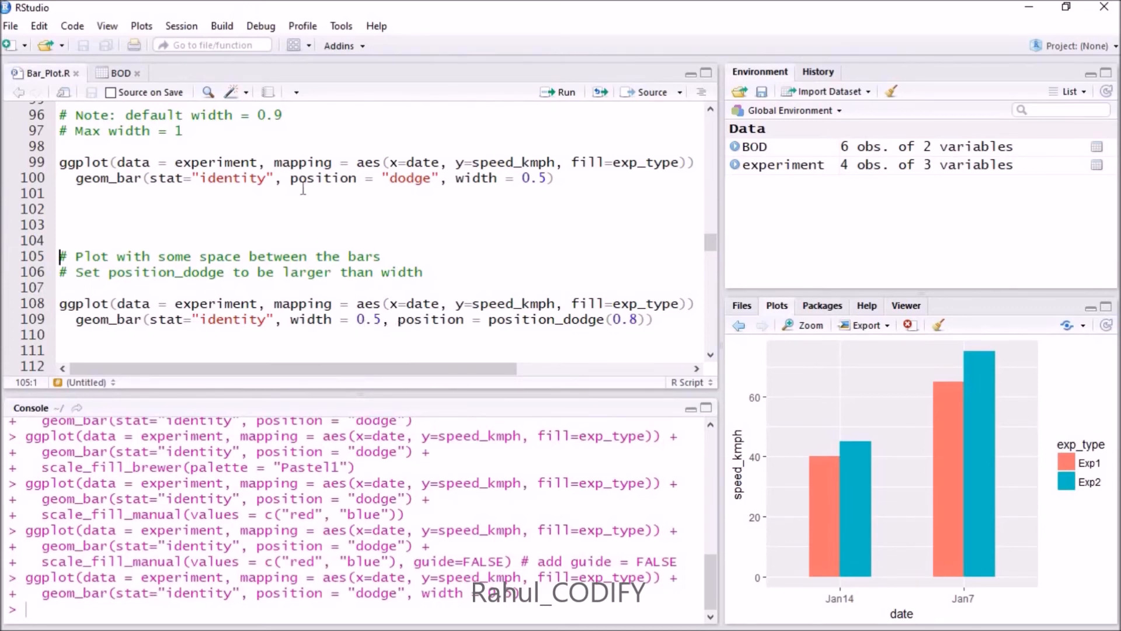
mouse_move(441, 335)
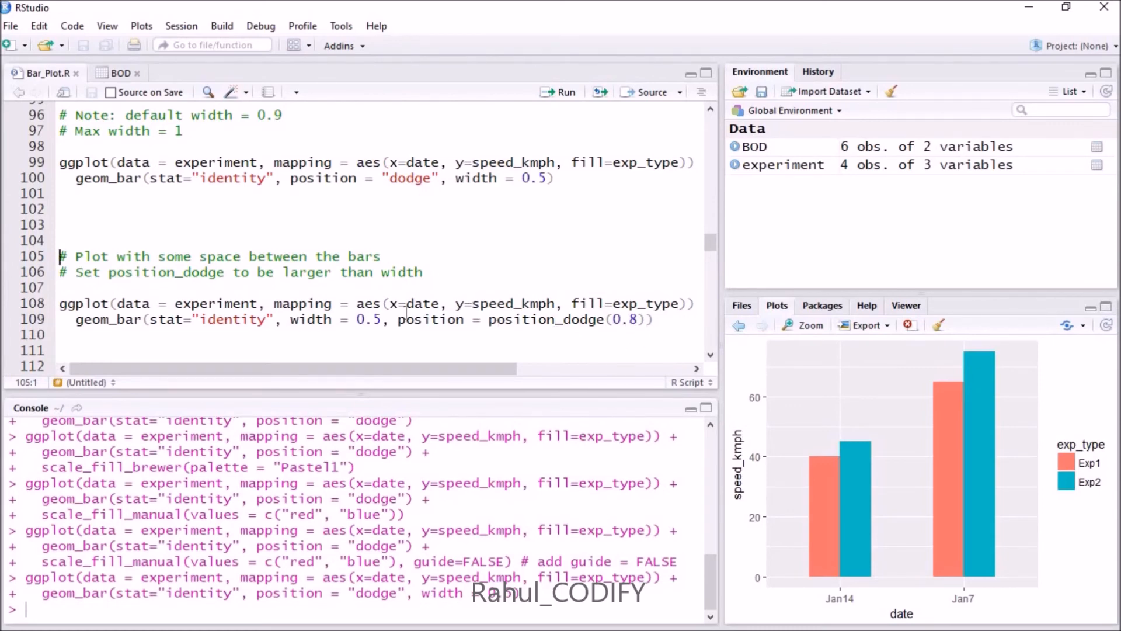
left_click(428, 319)
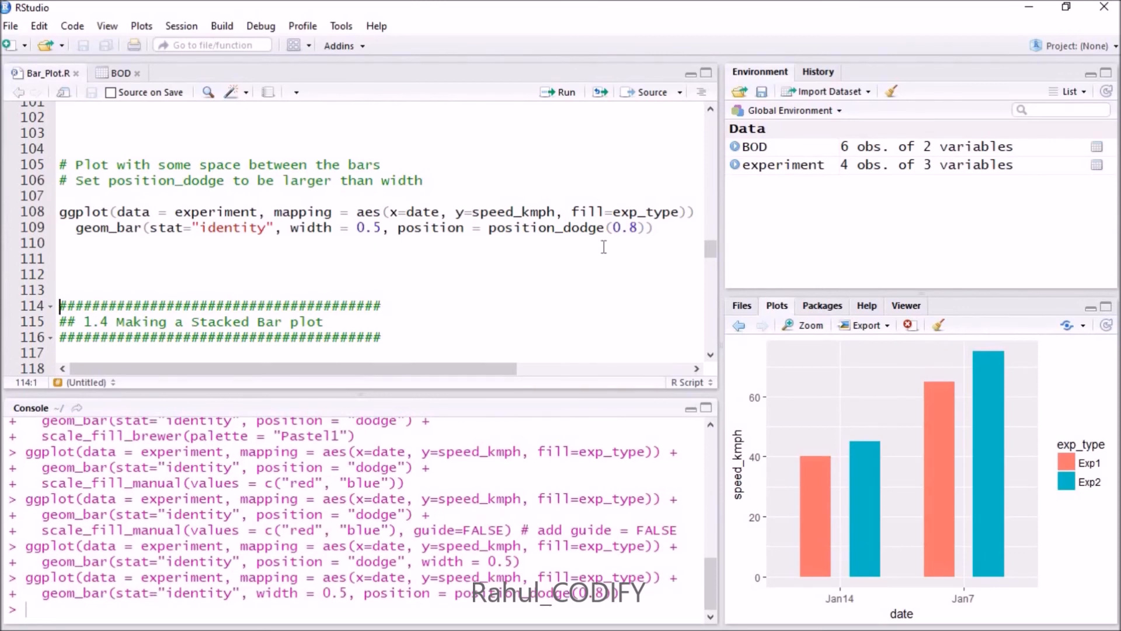
mouse_move(435, 234)
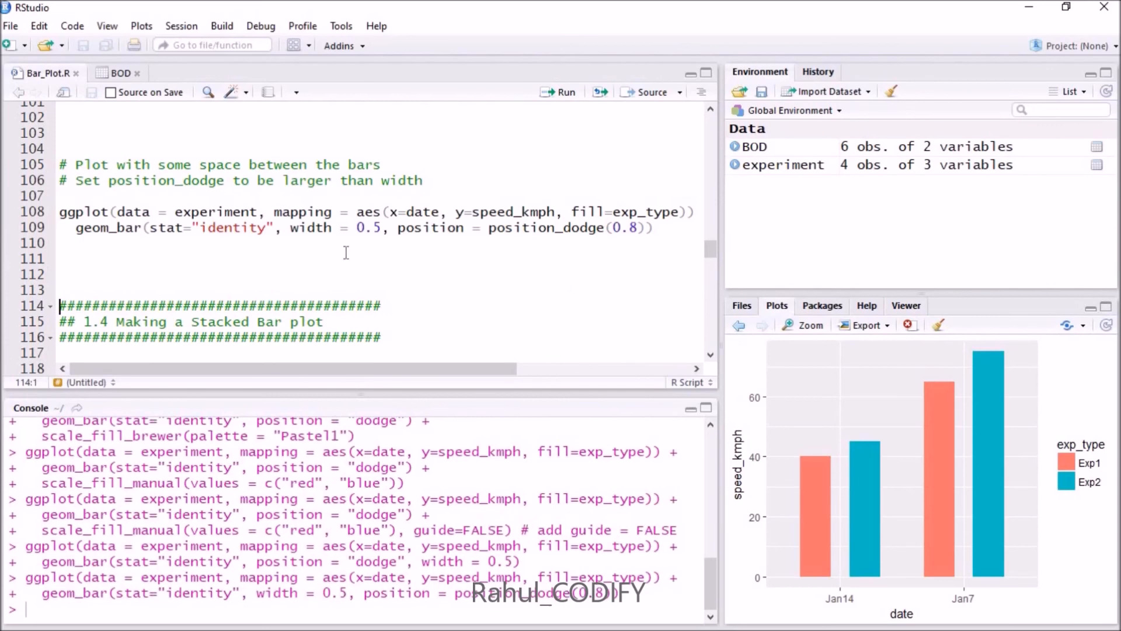
Move to the stacked bar section with geom_bar(stat="identity") and place the cursor there
scroll("down", 3)
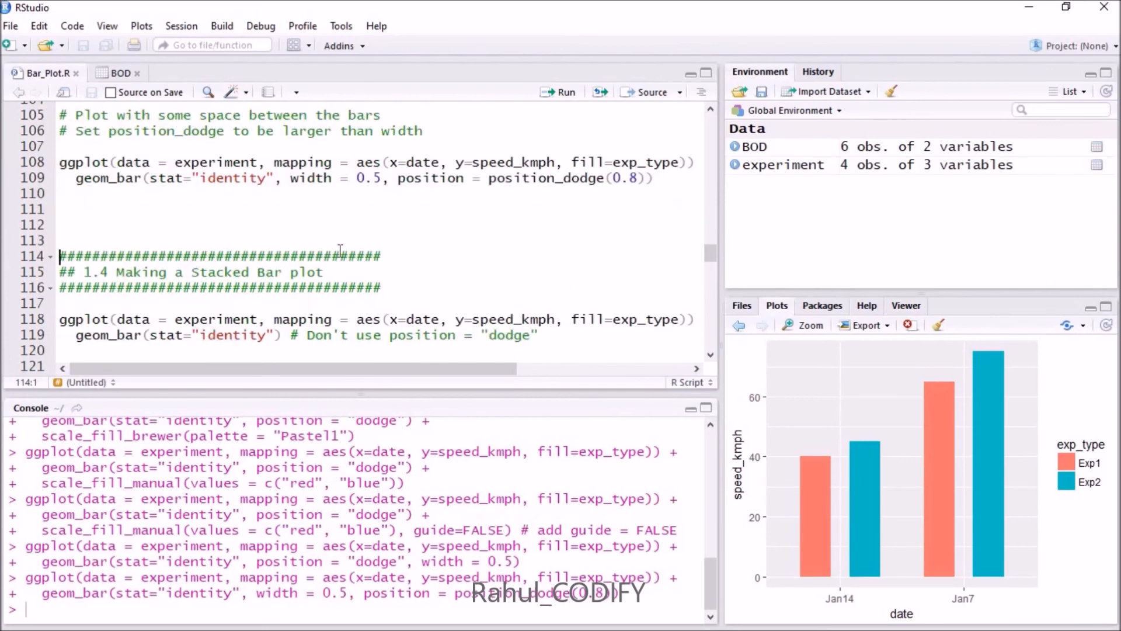
left_click(247, 208)
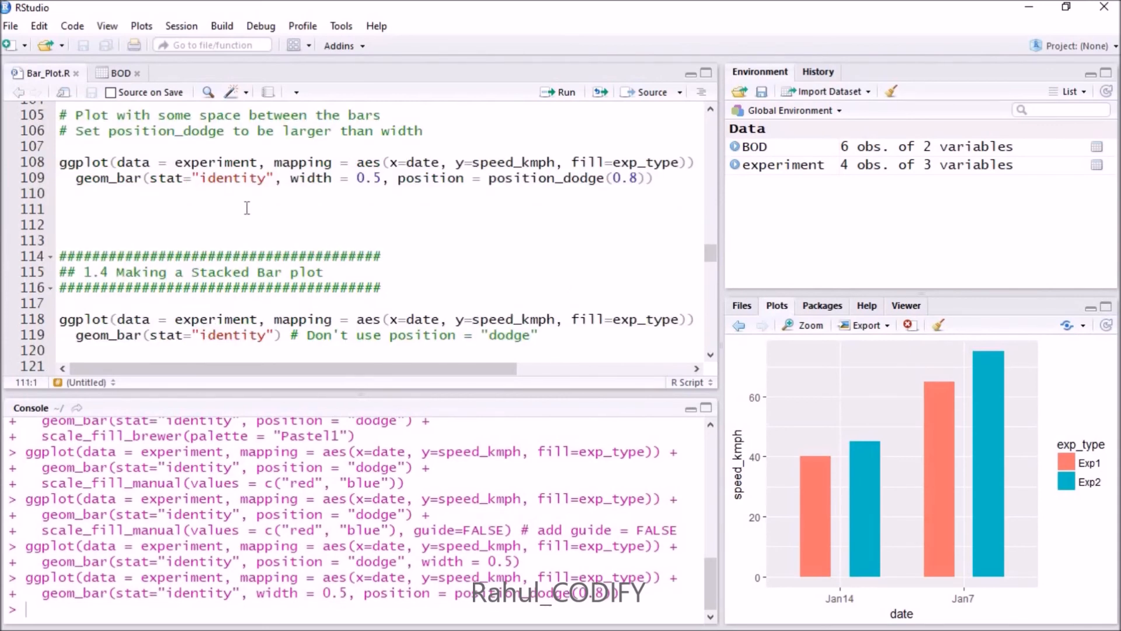